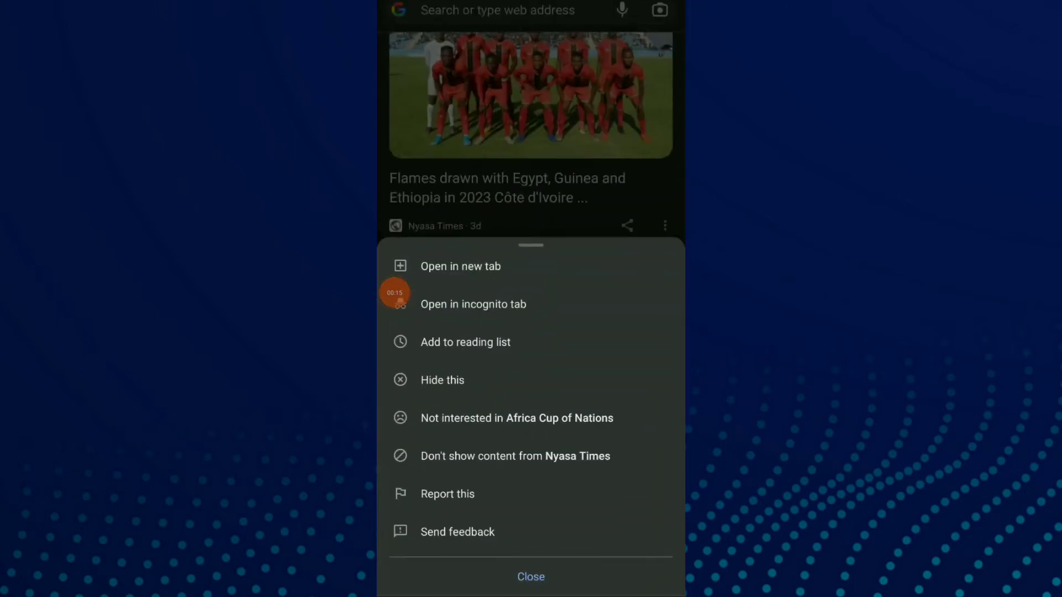
# Step: Dismiss the Flames article card's options sheet to return to the Discover feed
pyautogui.click(529, 577)
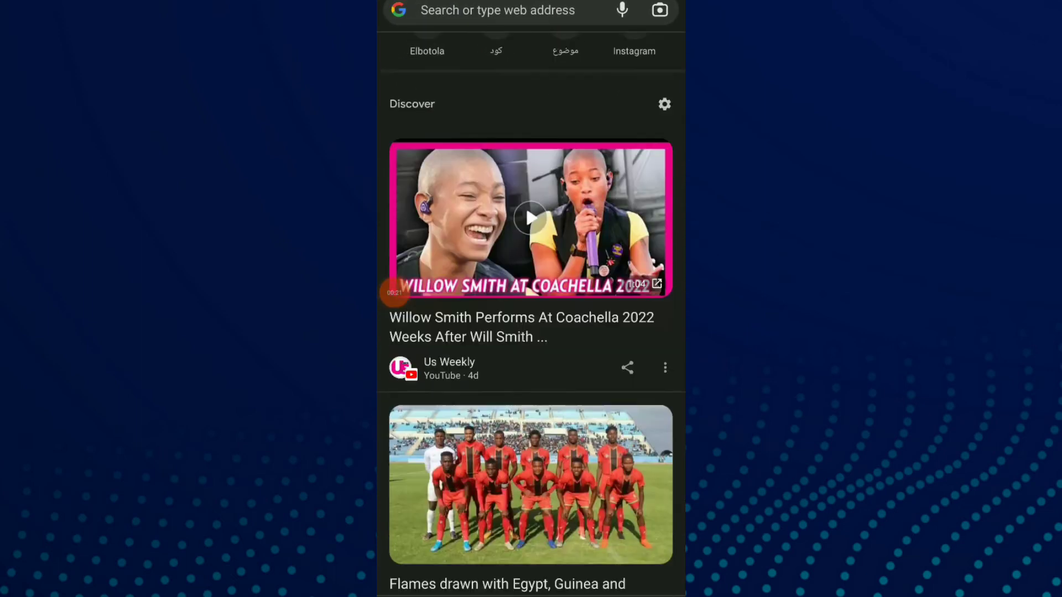
# Step: Scroll to the Willow Smith Coachella video card and start reporting it from its menu
pyautogui.scroll(-3)
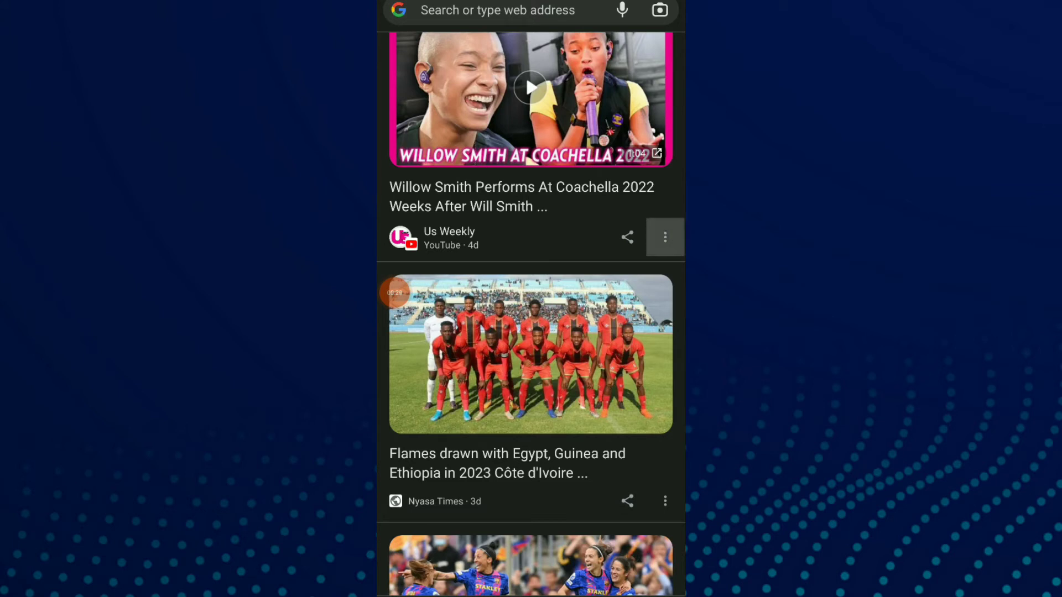
pyautogui.click(665, 237)
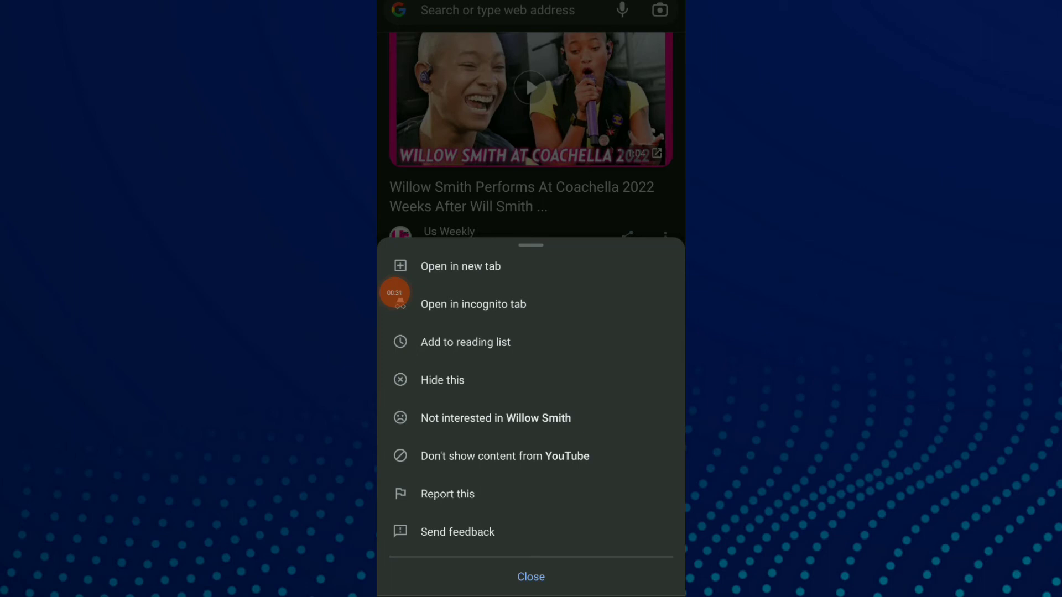
pyautogui.click(447, 493)
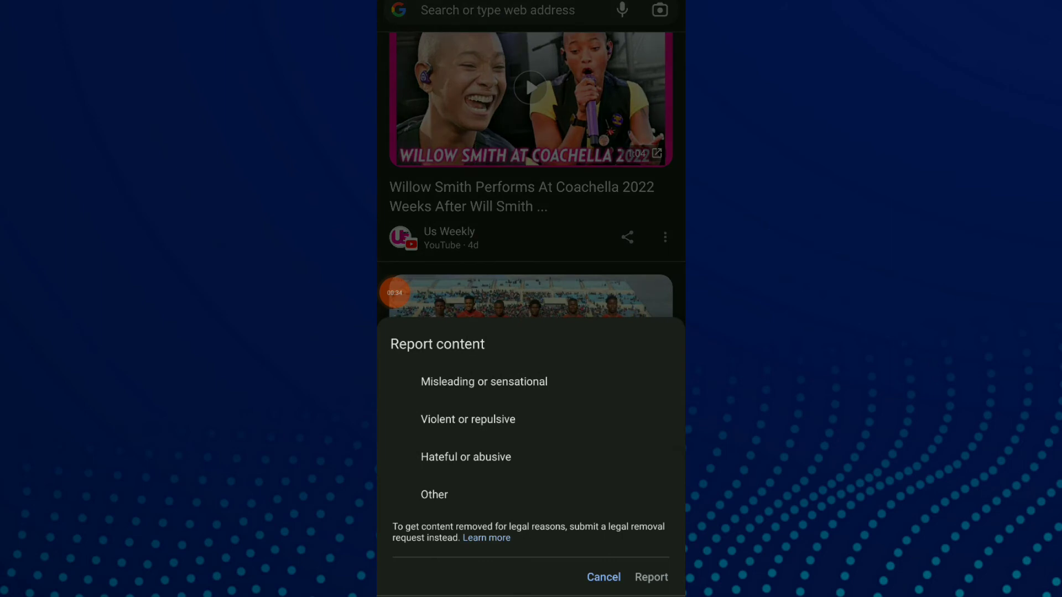